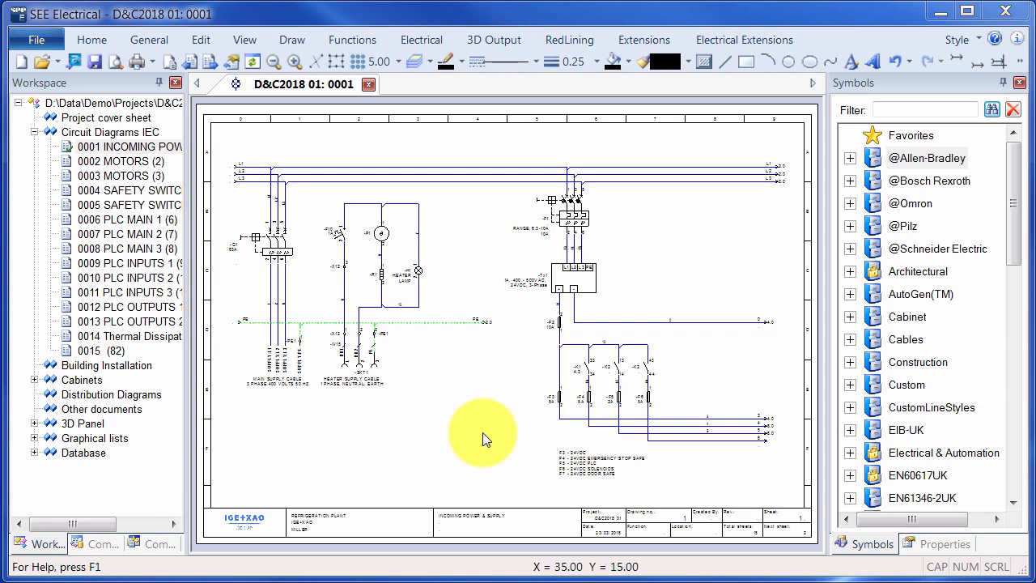
- Create a new symbol database named 'Circuits' in the Symbols list
right_click(926, 159)
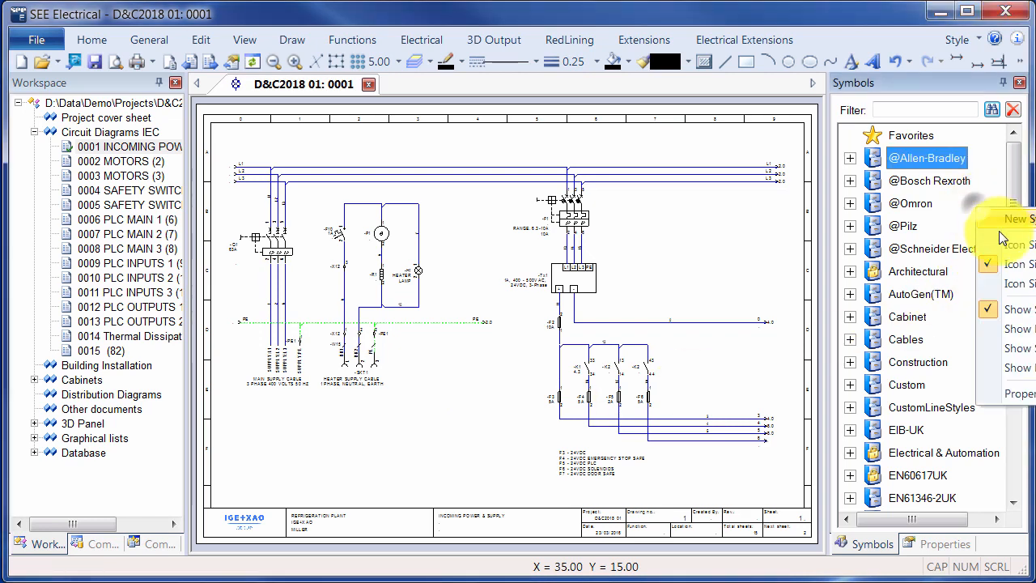
click(1013, 219)
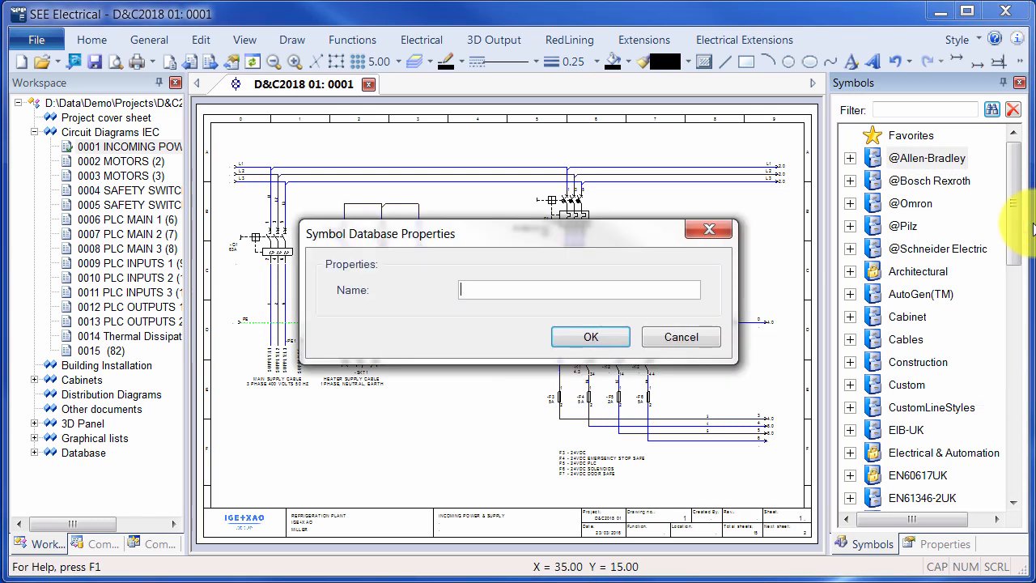
text(Circuits)
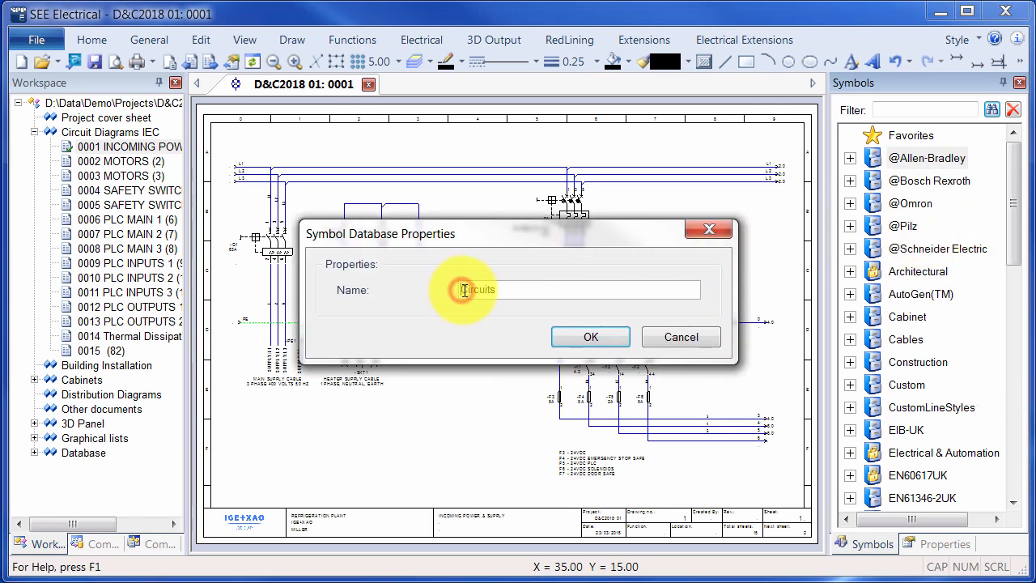
click(589, 337)
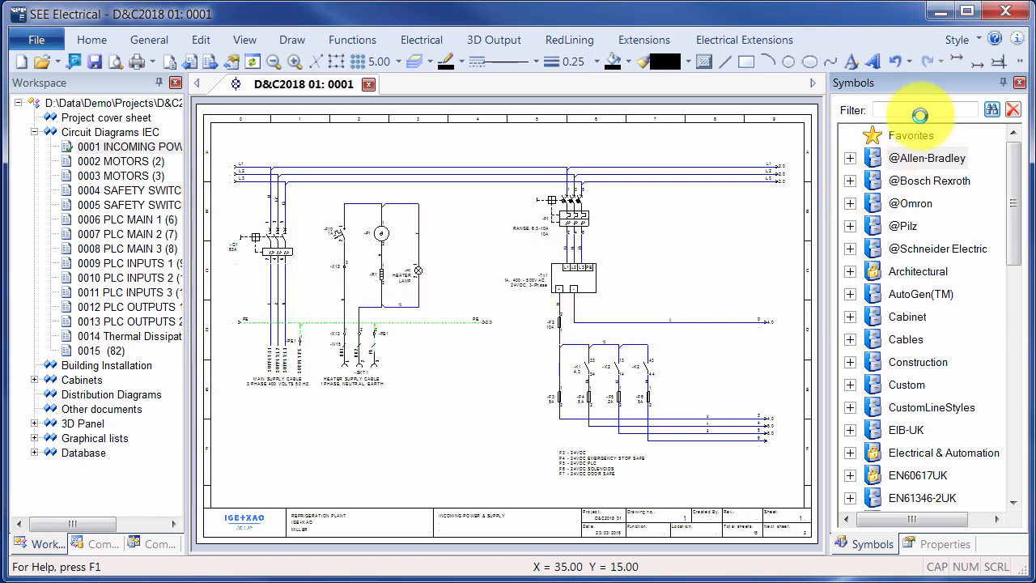
- Add a folder named 'Groups' inside the Circuits database
scroll(down, 3)
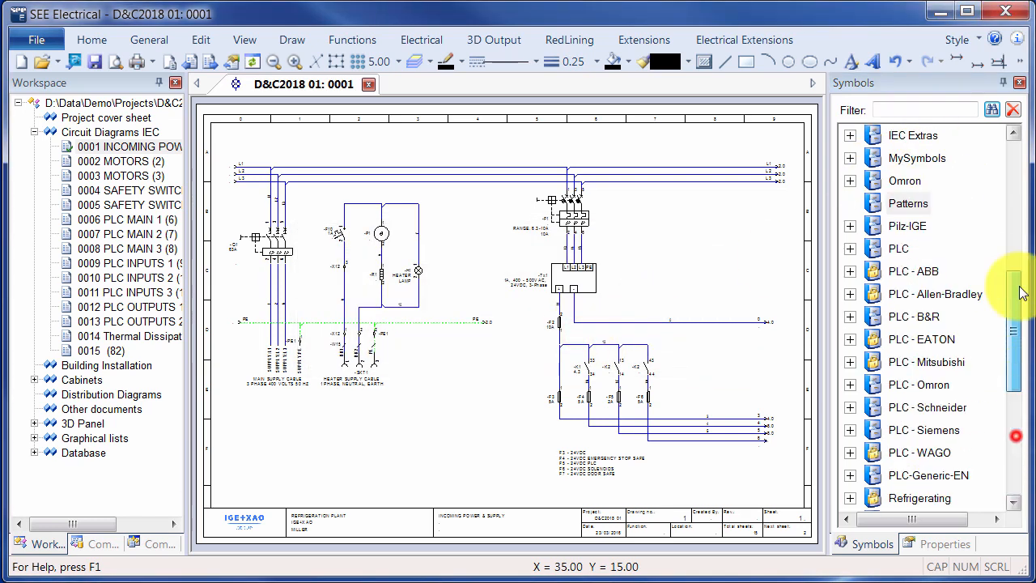
right_click(907, 157)
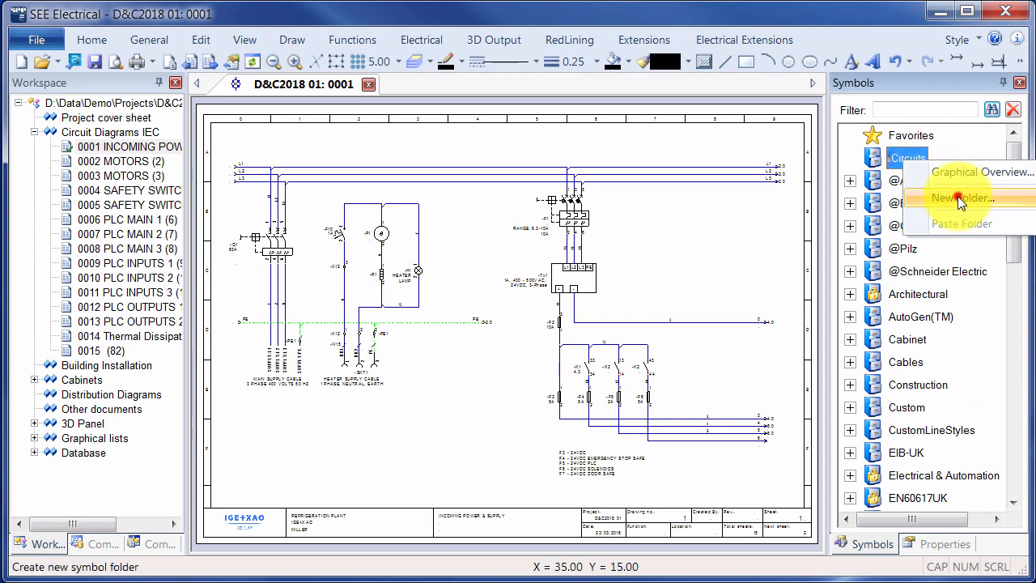
click(961, 197)
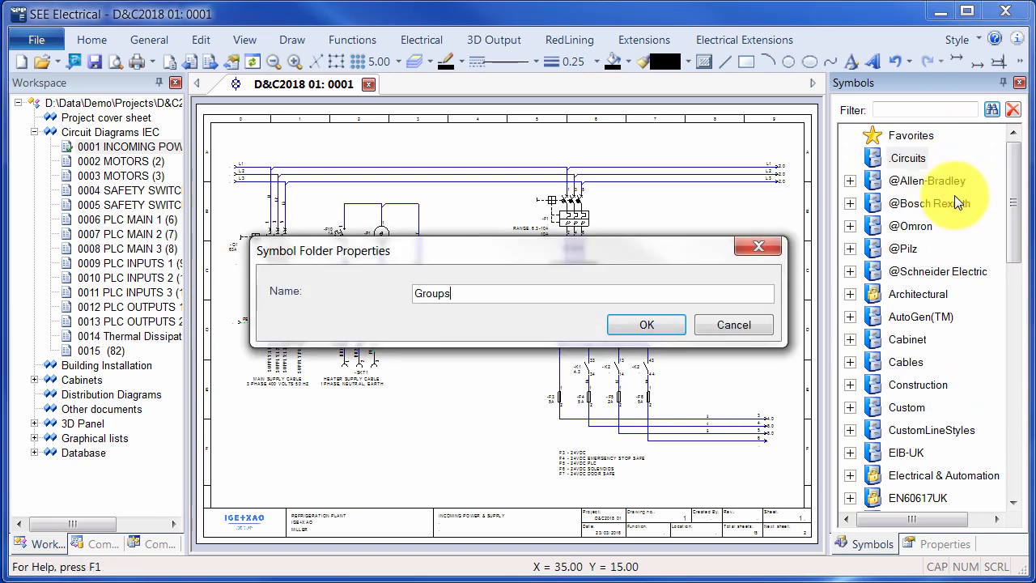
click(646, 323)
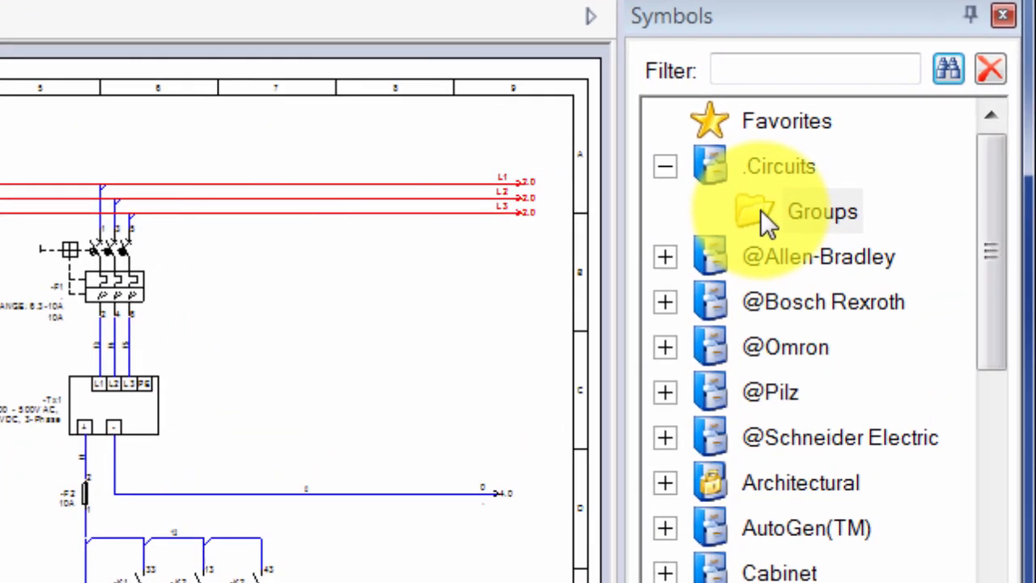
- Start saving the incoming circuit as a symbol in Groups with base point X 0, Y 0
right_click(822, 211)
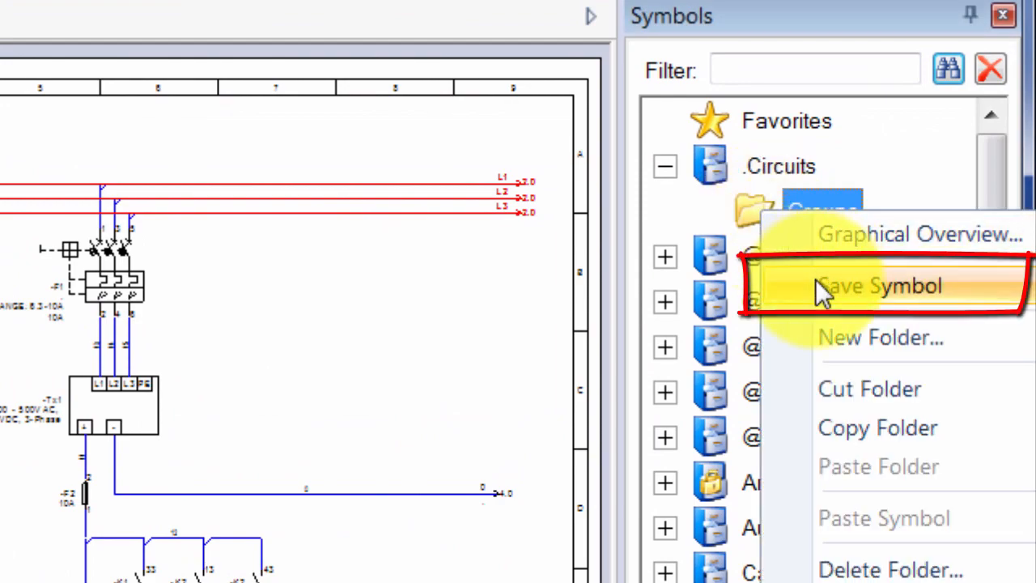
click(880, 285)
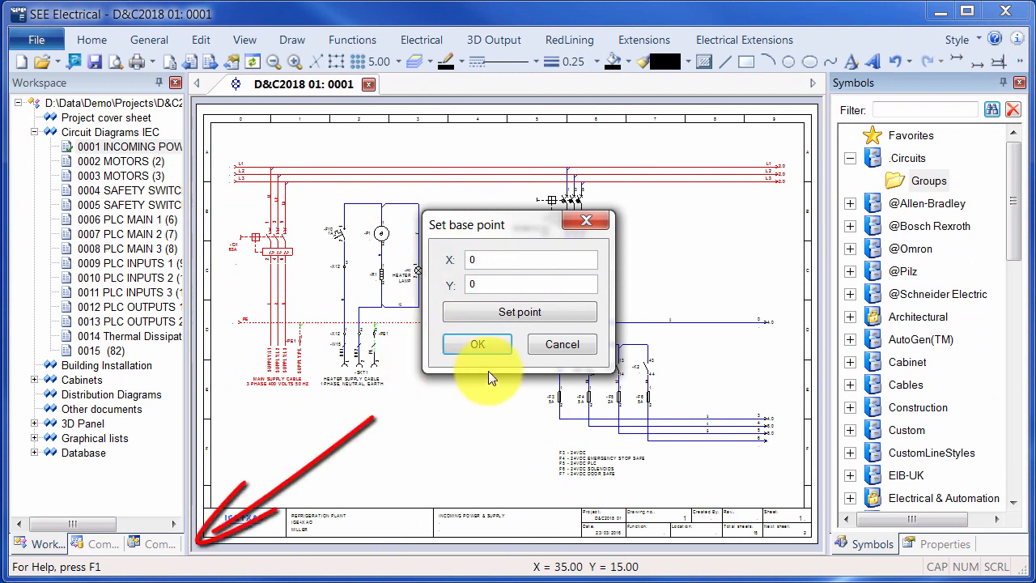
click(476, 343)
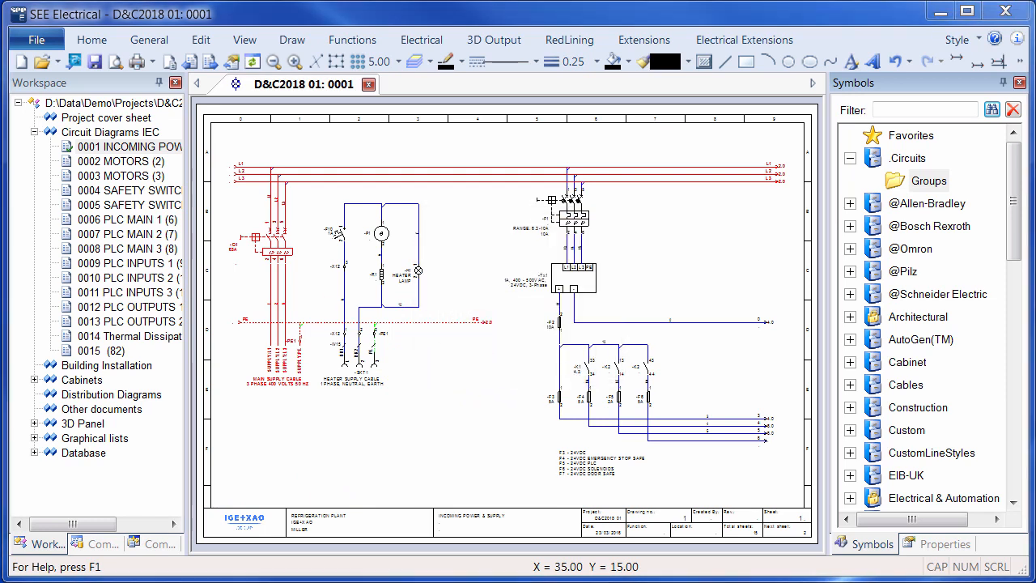
- Name the saved symbol 'Incoming power' so it appears under Groups
double_click(380, 233)
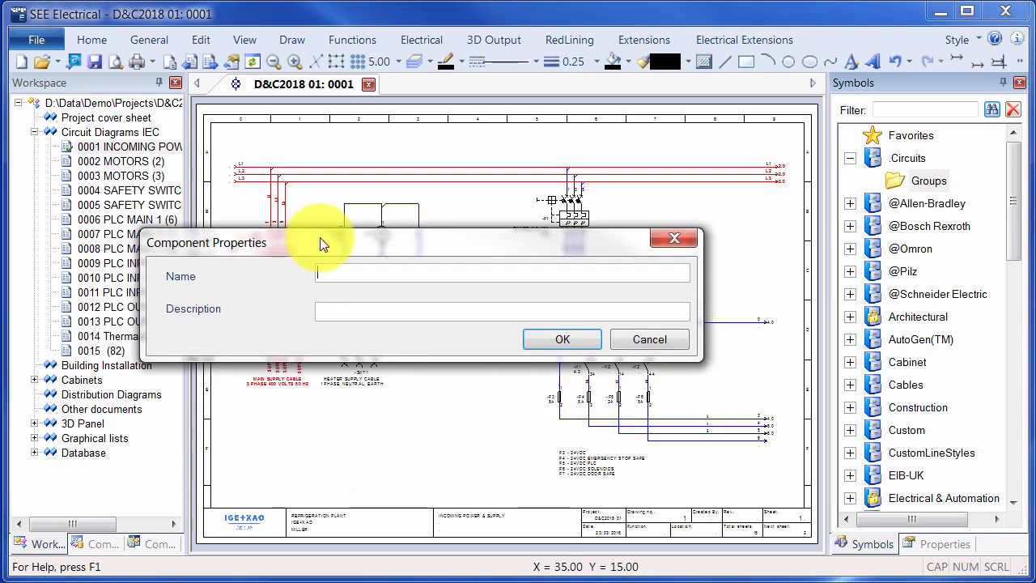
text(Incoming power)
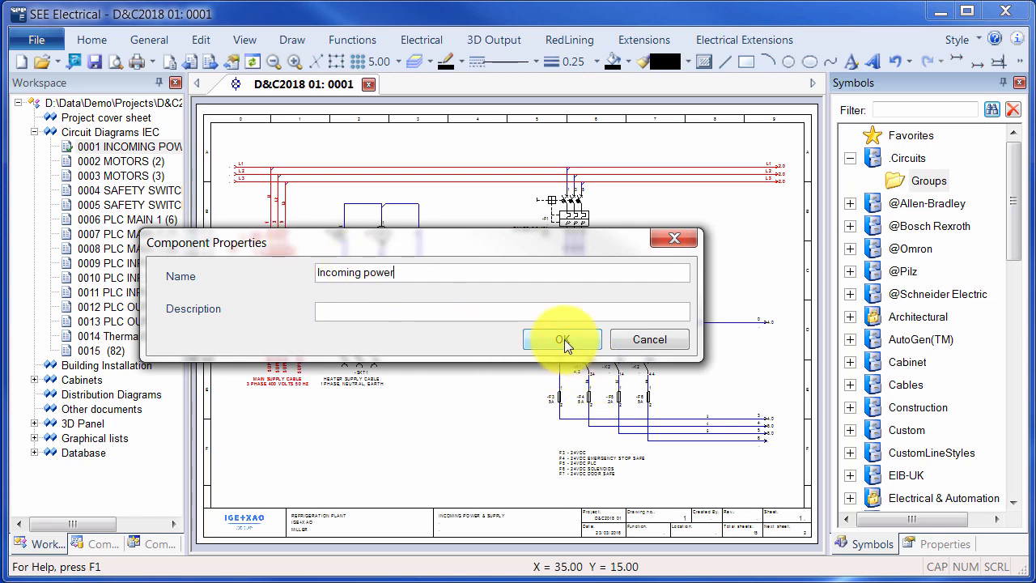
click(562, 340)
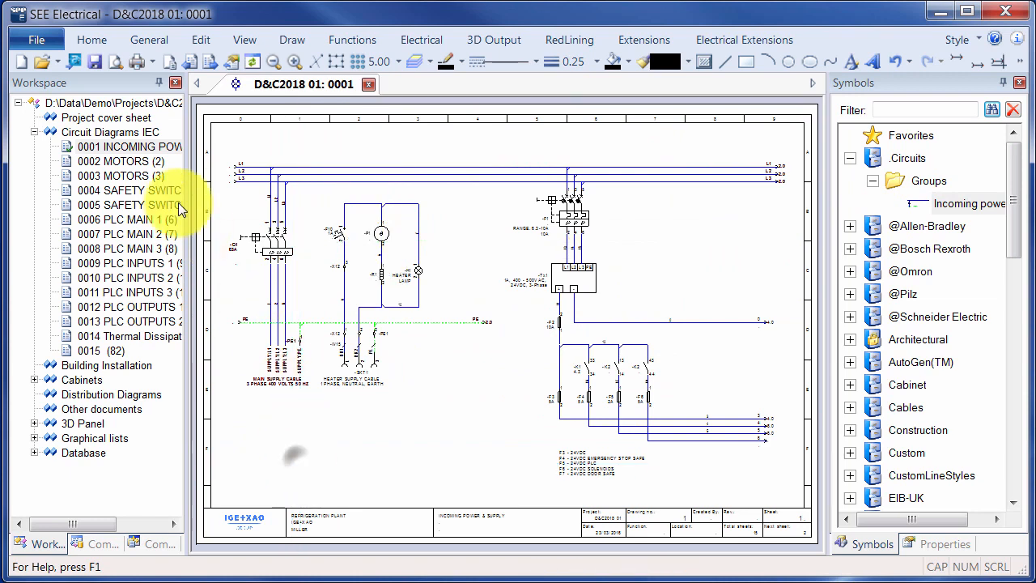
- Add circuit diagram page 0016 and place the Incoming power macro on it
right_click(110, 131)
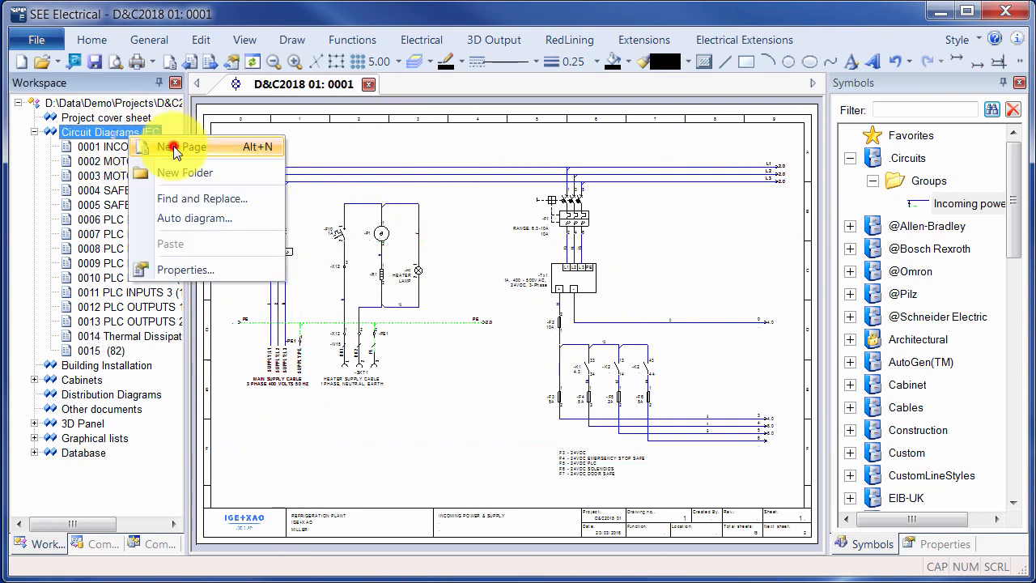
click(181, 146)
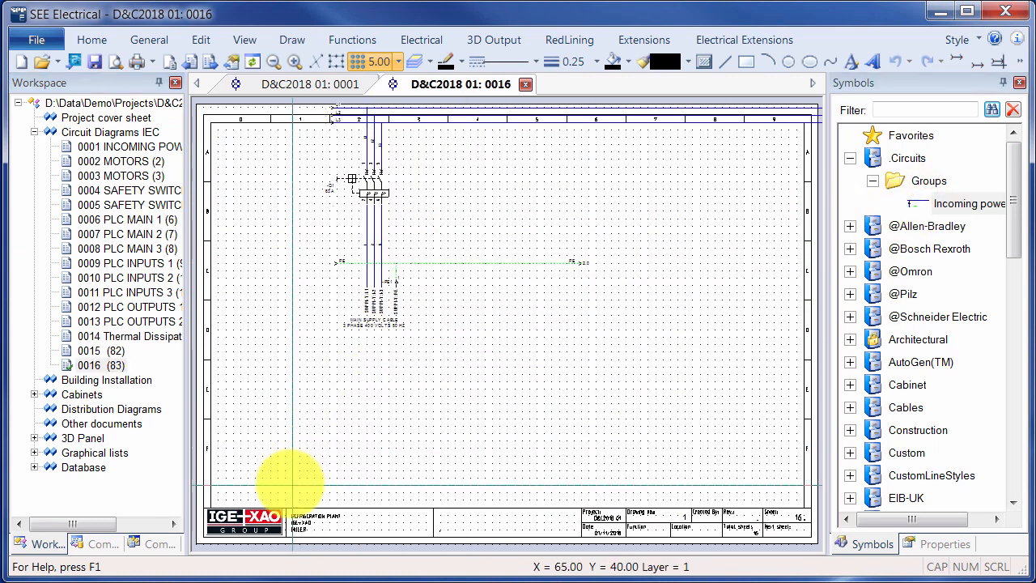
key(space)
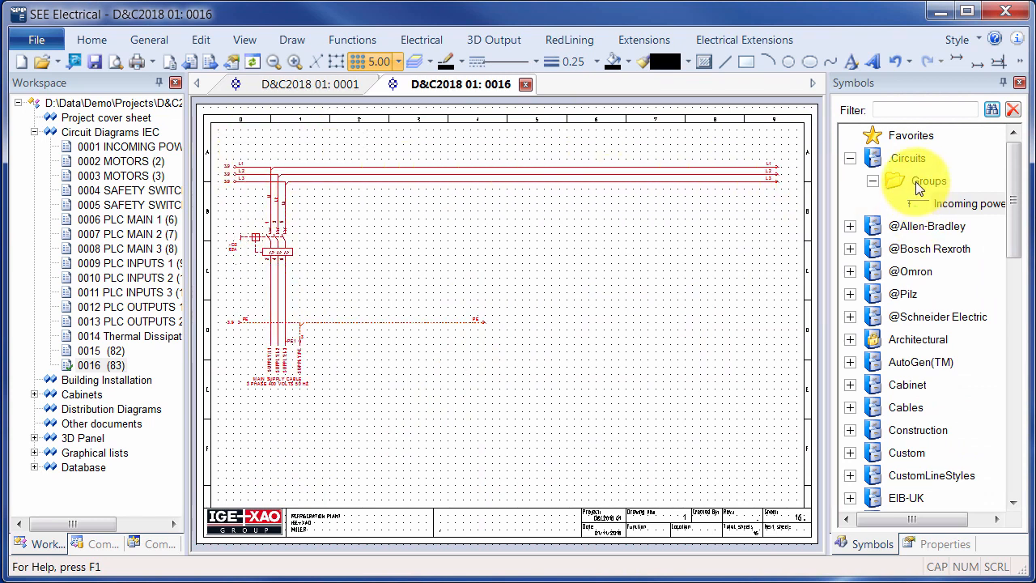
right_click(929, 181)
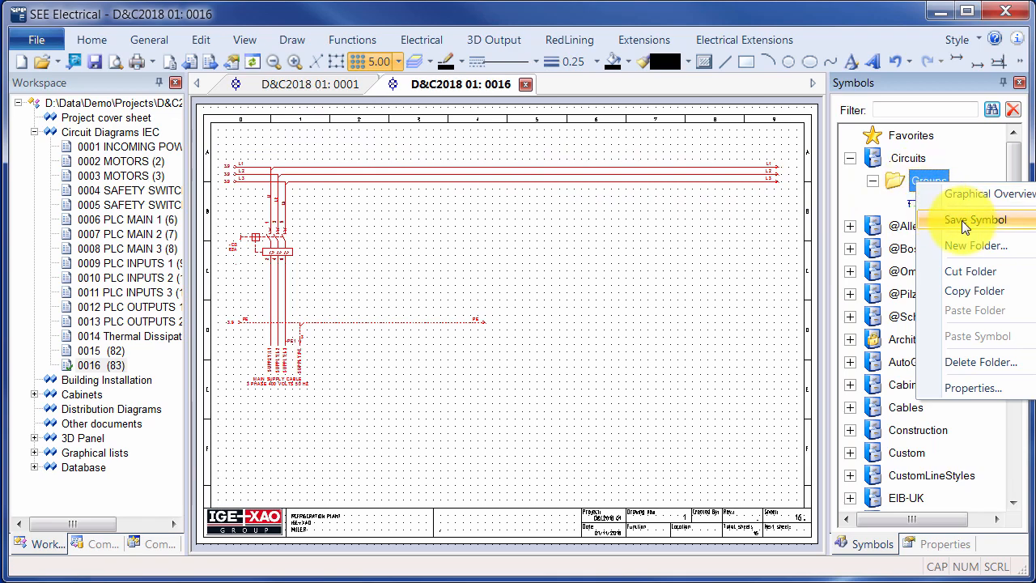